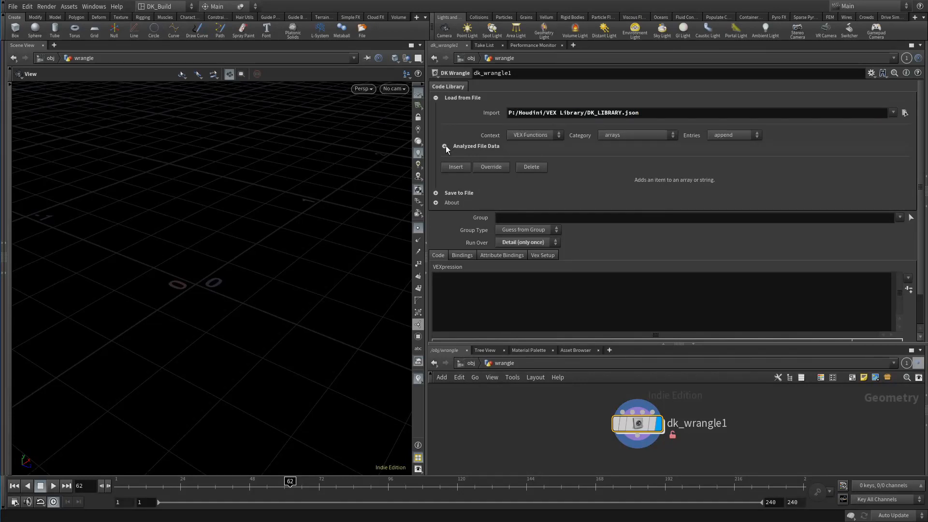
Step: Reveal the Analyzed File Data showing 47 snippets, 24 categories and 3 contexts
click(443, 146)
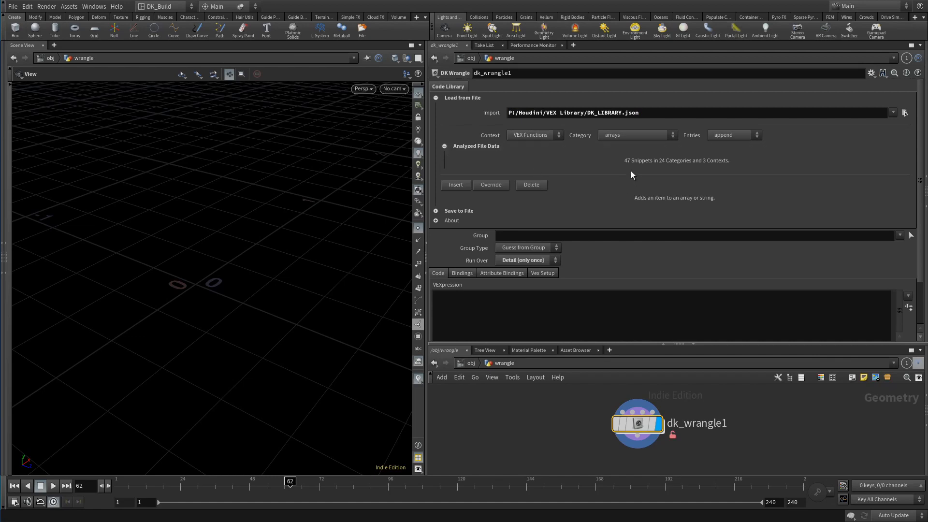
mouse_move(708, 176)
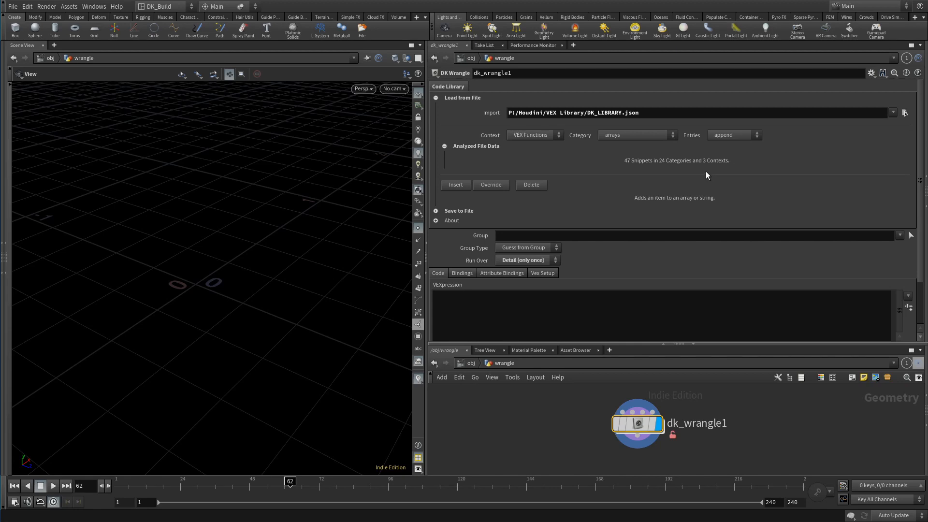
Step: Insert the geometry addpoint snippet, set it to addpoint(0,{0,0,0}) and start a '// it adds a' comment
click(635, 135)
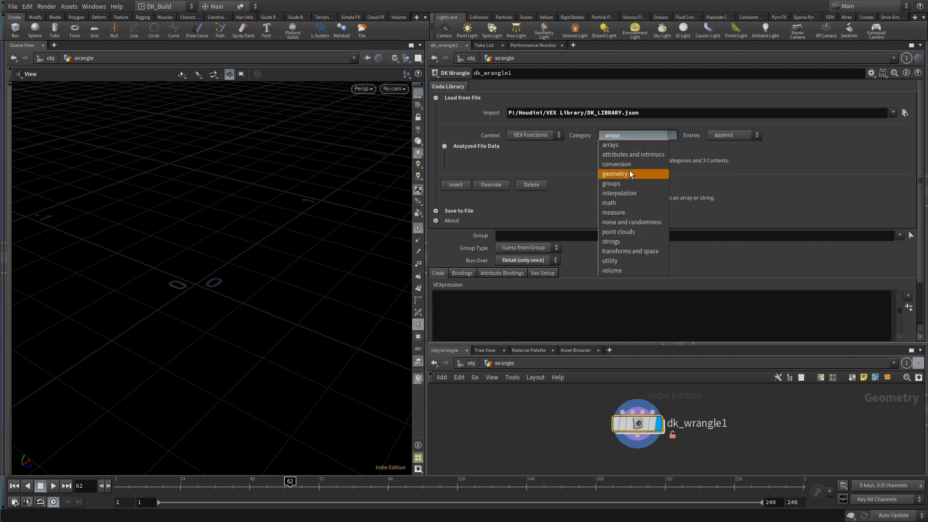
click(614, 174)
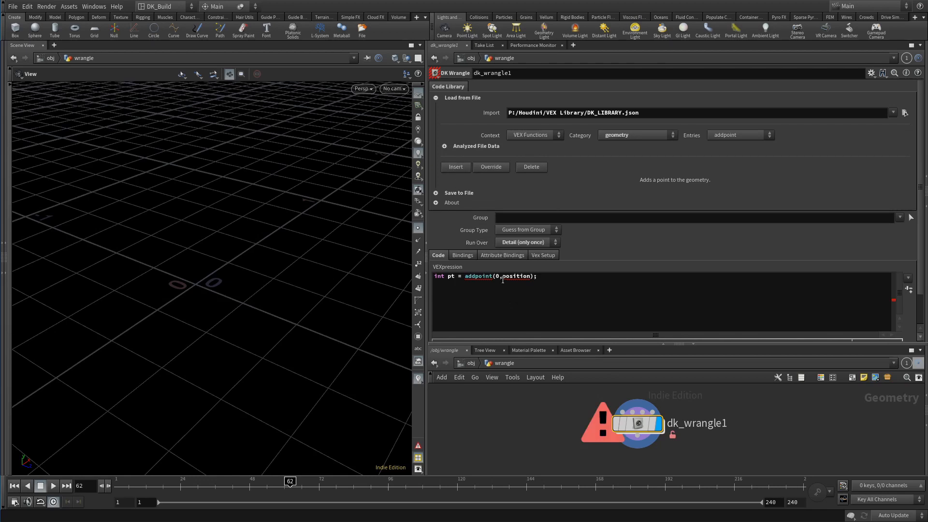
text({0,0,0})
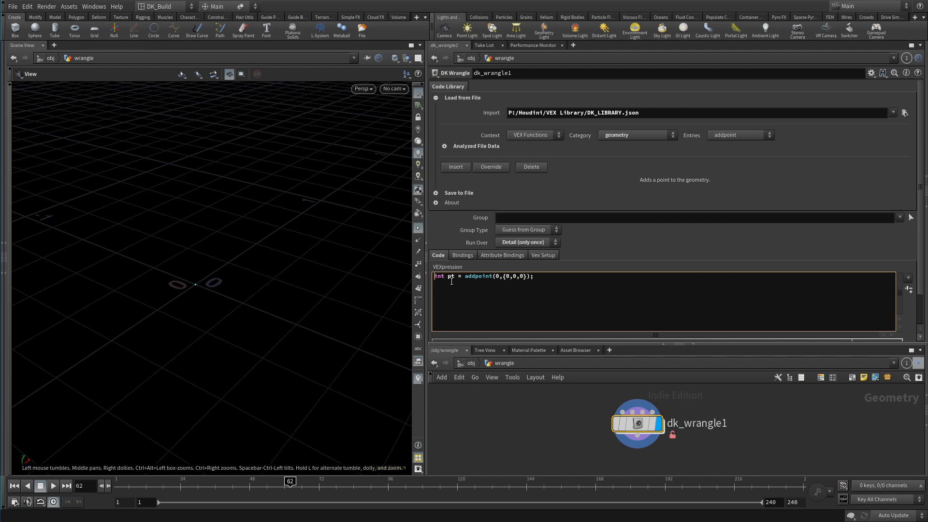
text(// it adds a point...duh)
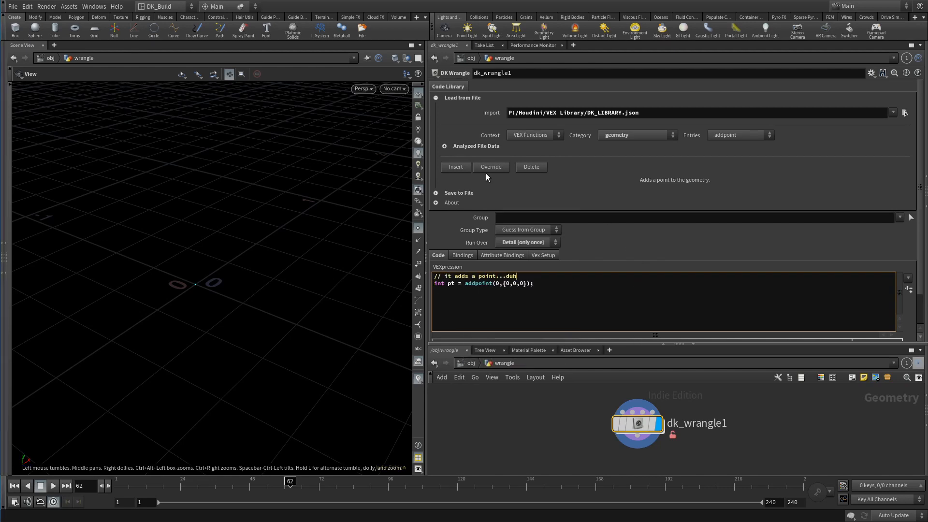
Step: Override the stored addpoint entry with the edited wrangle code
click(490, 166)
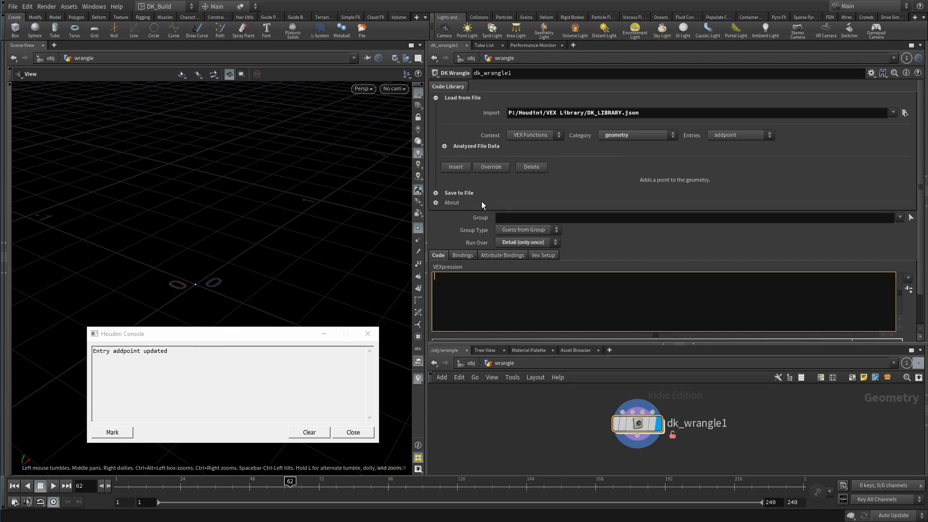
mouse_move(497, 182)
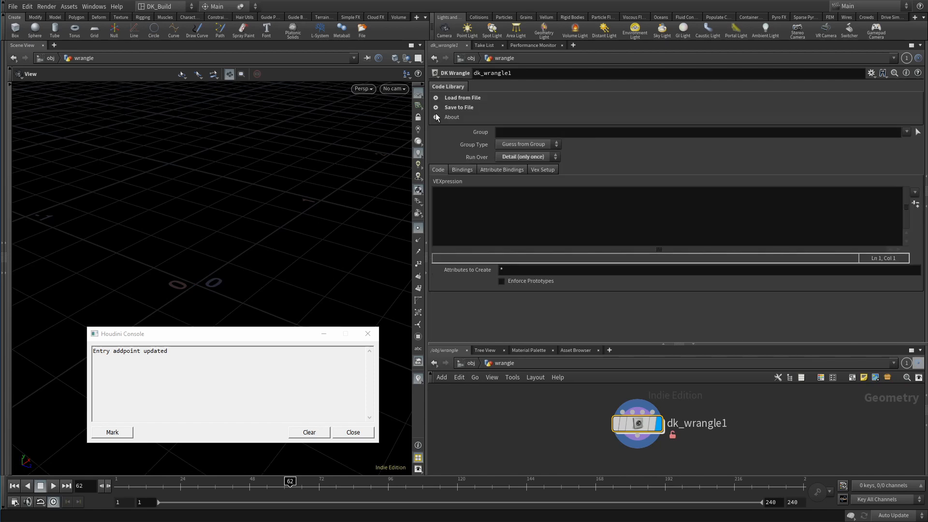
Step: Save a new MergeTest context into DK_LIBRARY_MergeTest.json via the Save Context options
click(458, 107)
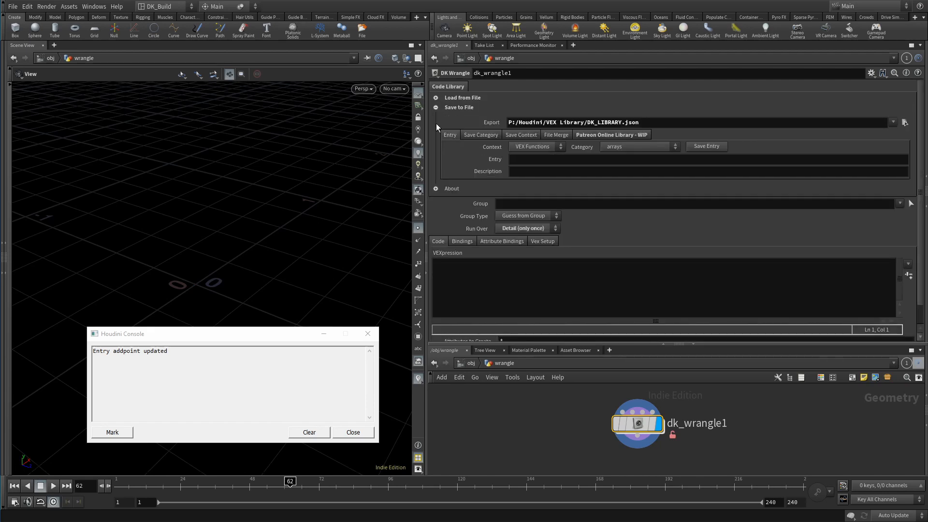
click(555, 135)
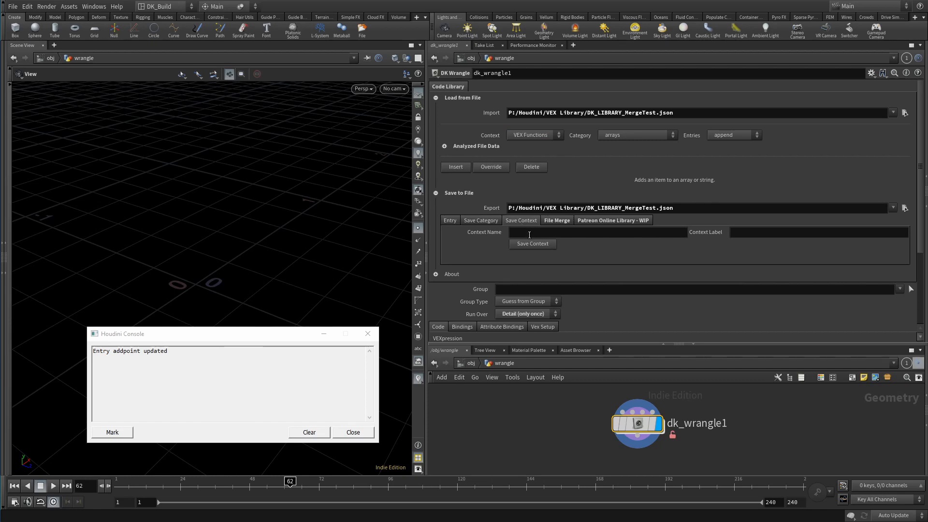
text(Merg)
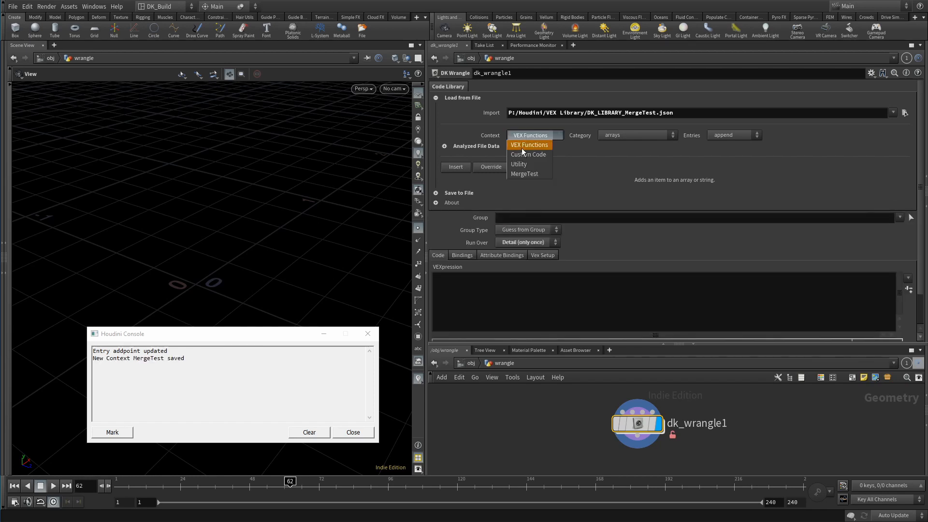
Step: Keep VEX Functions context and set up File Merge with DK_LIBRARY_MergeTest.json as source
click(528, 145)
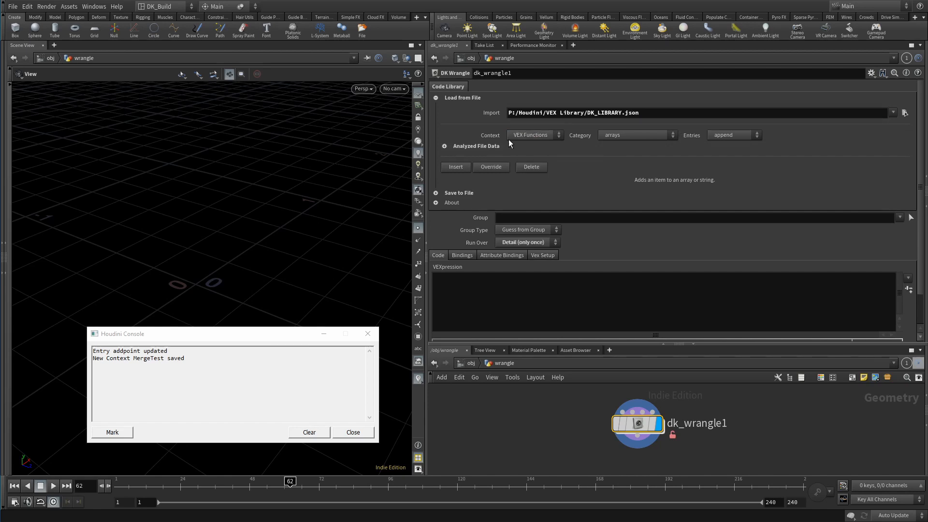
click(435, 192)
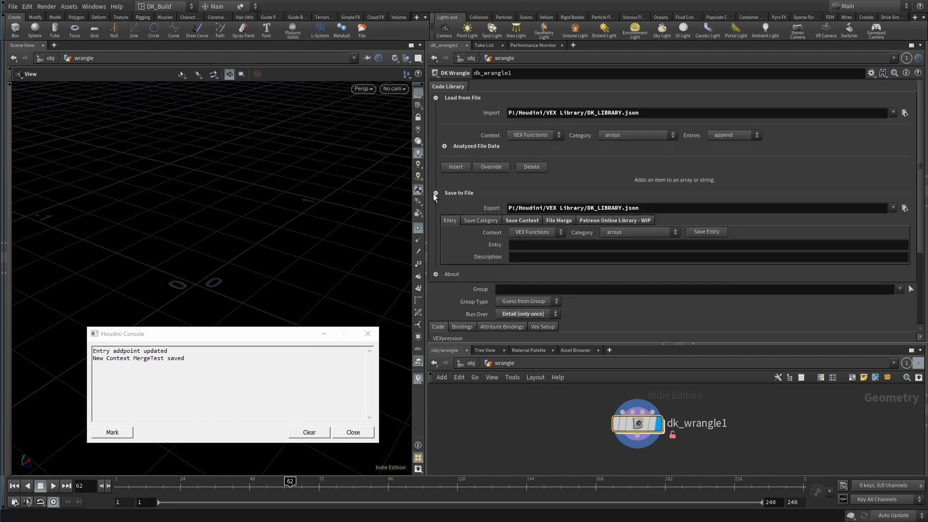
click(556, 220)
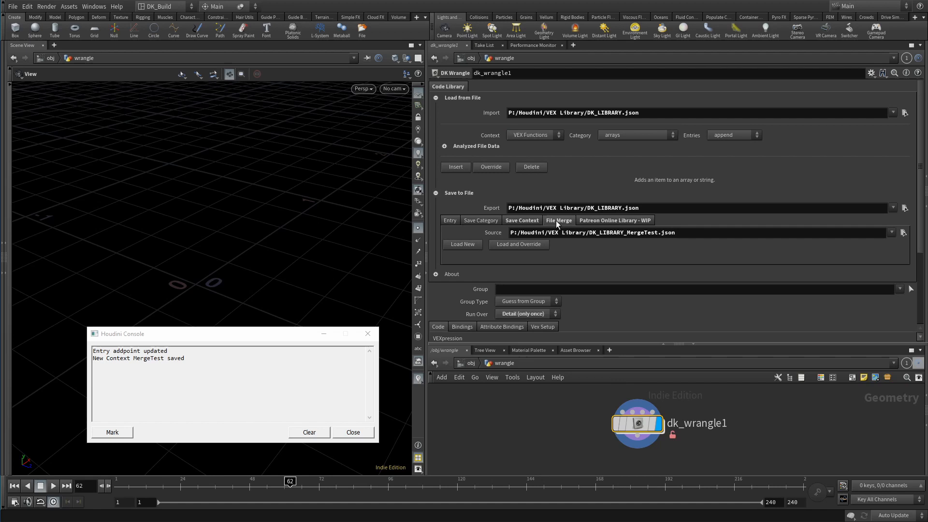
mouse_move(631, 249)
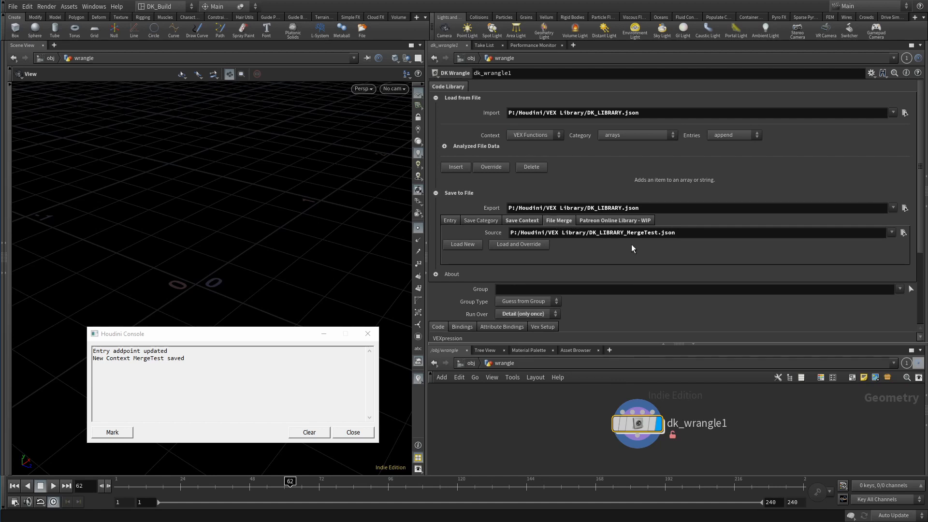
Step: Merge then load-and-override the MergeTest file into DK_LIBRARY, giving 49 snippets and 4 contexts
click(461, 245)
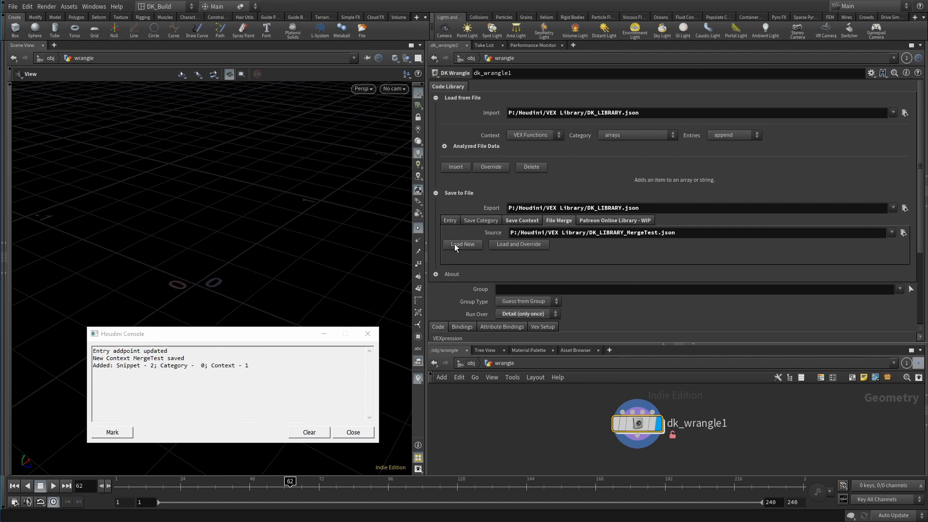
mouse_move(250, 382)
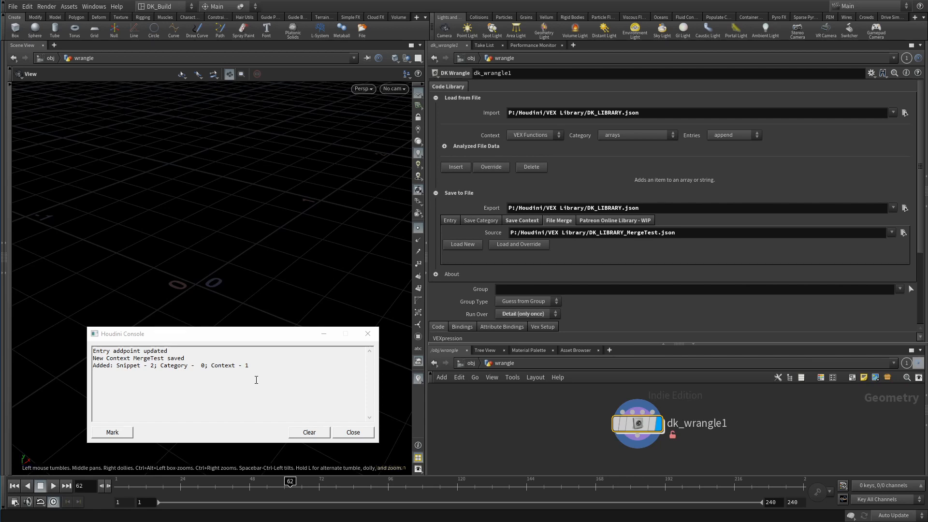
mouse_move(255, 365)
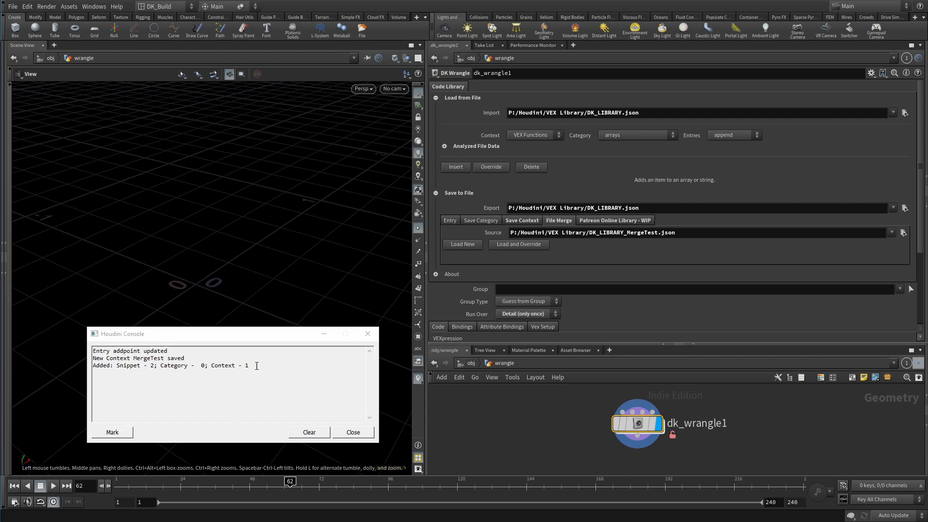
mouse_move(625, 265)
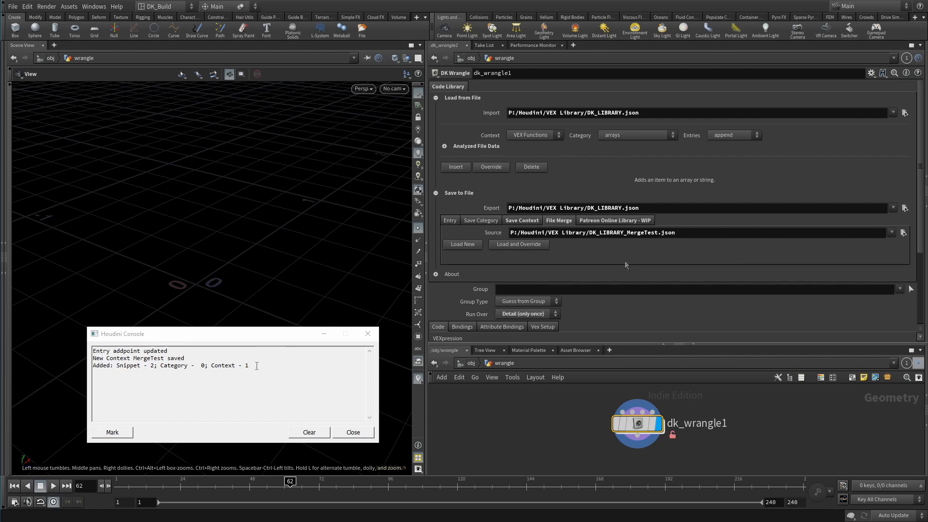
mouse_move(515, 243)
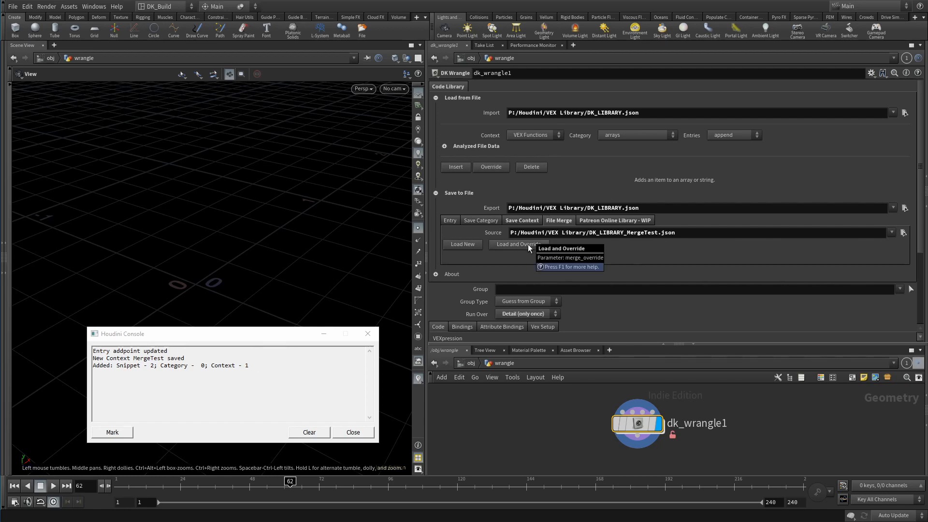
click(517, 244)
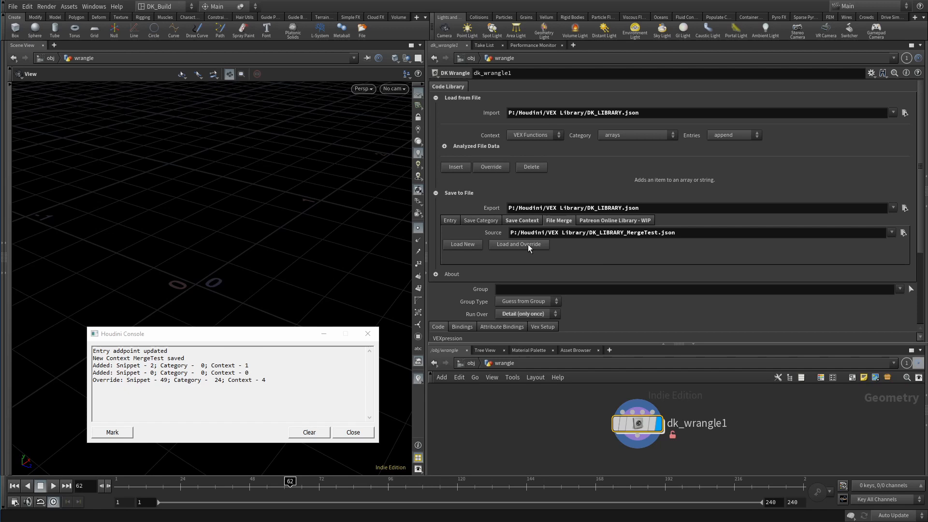
mouse_move(535, 250)
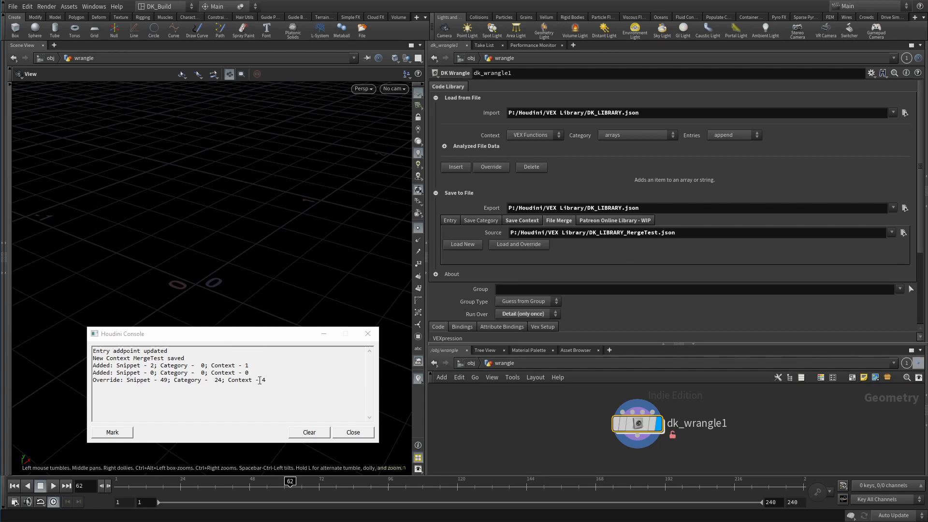
click(435, 193)
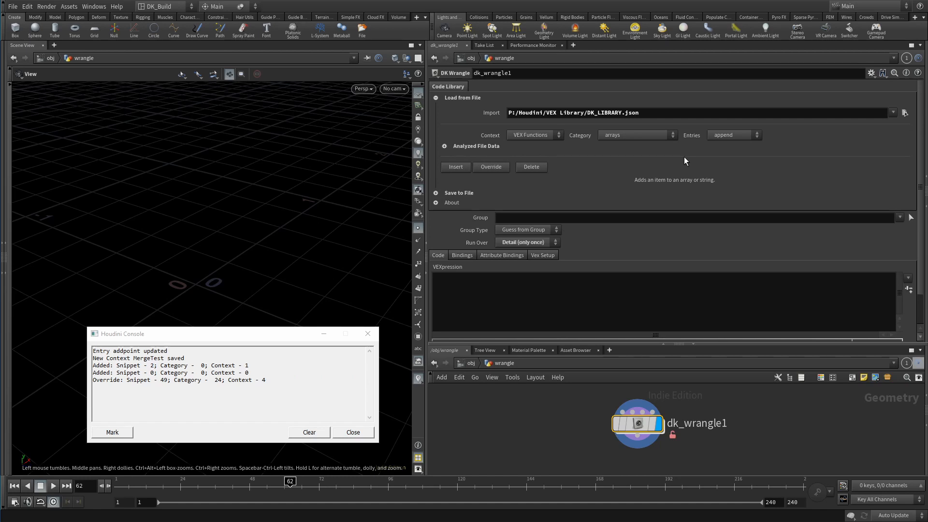
Step: Delete append, foreach, insert, len, pop and push from the arrays category
click(733, 135)
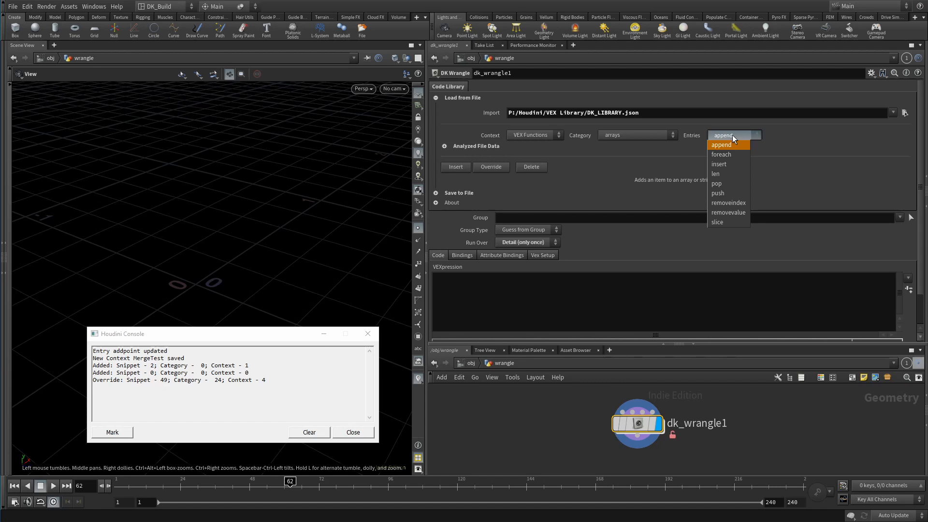
click(718, 164)
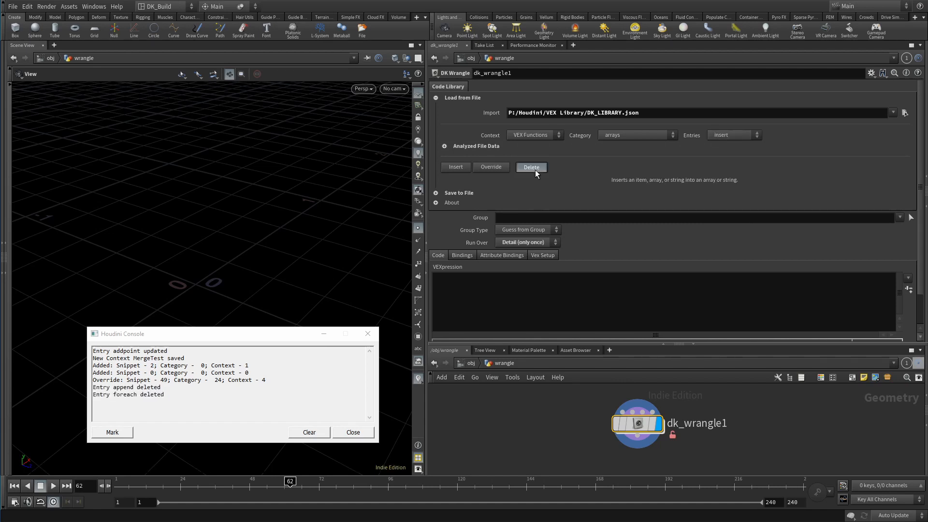
click(531, 167)
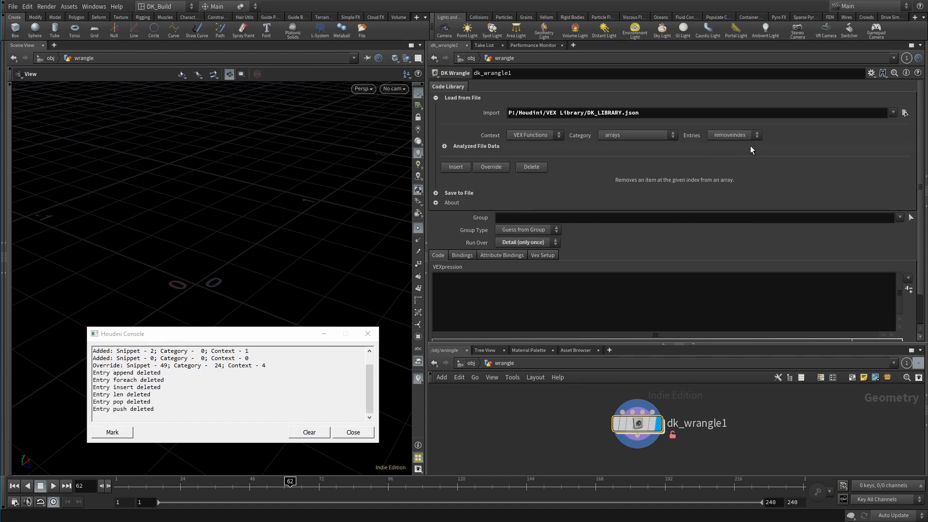
mouse_move(667, 168)
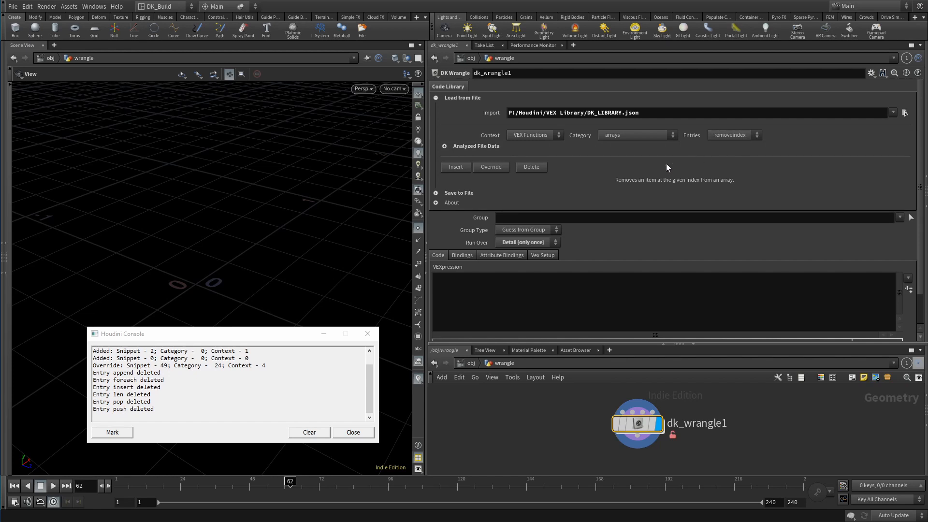
click(436, 192)
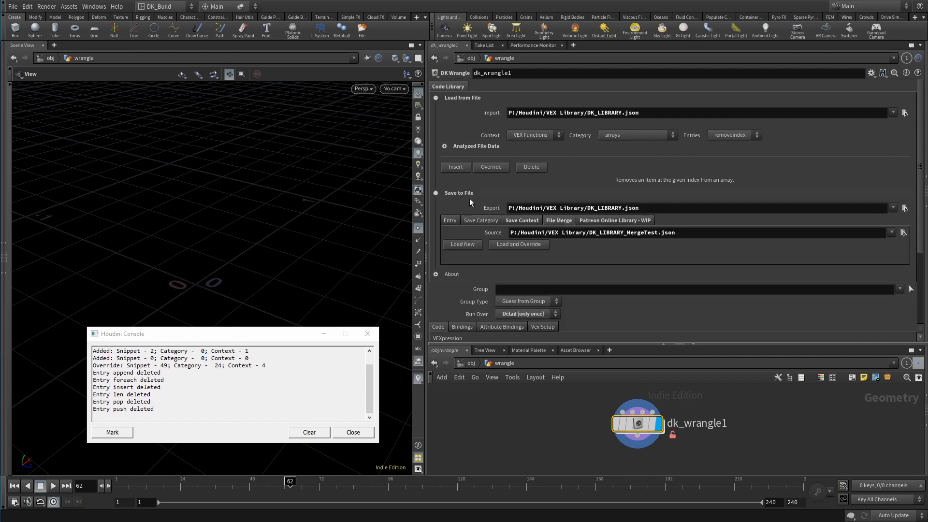
Step: Switch to the Patreon Online Library - WIP options asking for email and token
click(614, 220)
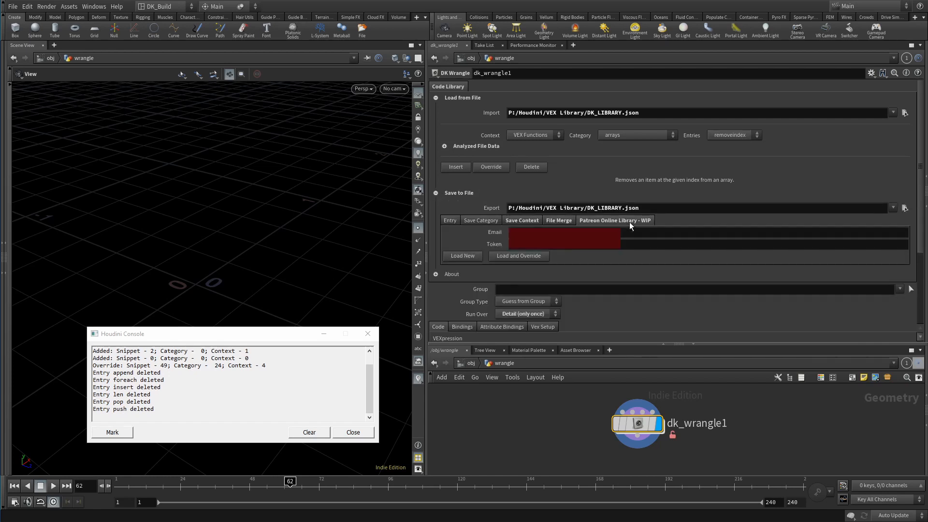
mouse_move(633, 229)
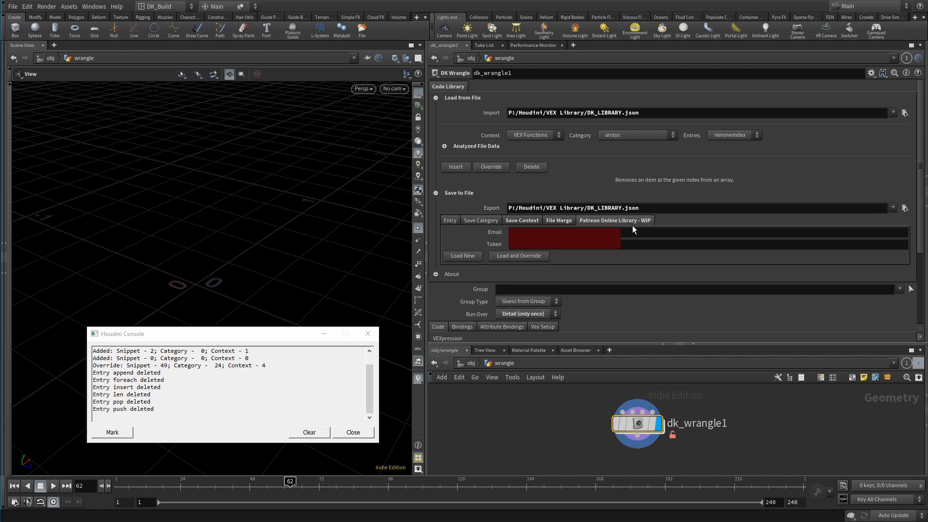
mouse_move(634, 230)
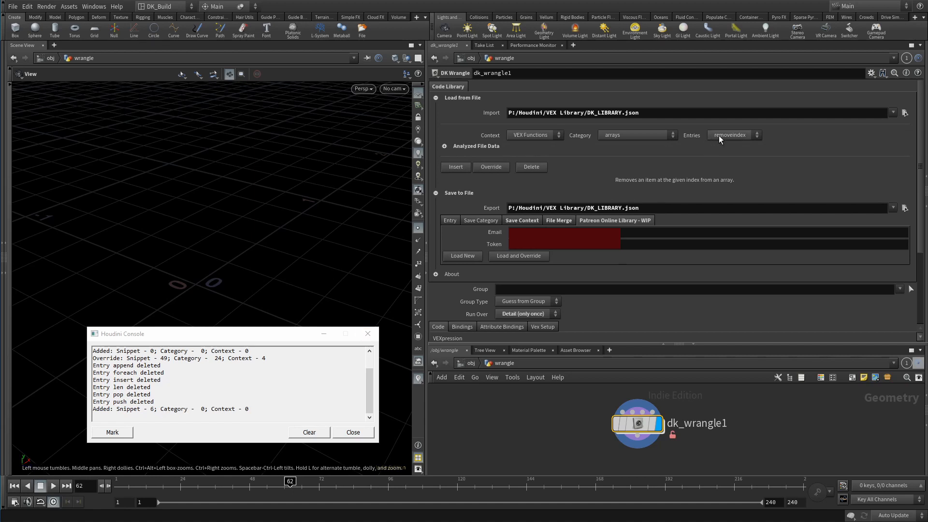
Step: Show append restored among the arrays entries and hide the Save to File section
click(732, 135)
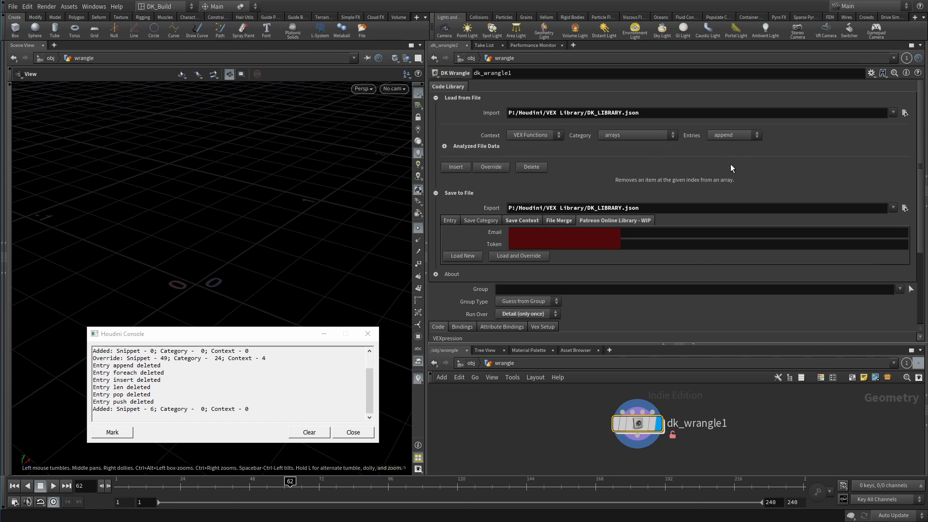
mouse_move(713, 230)
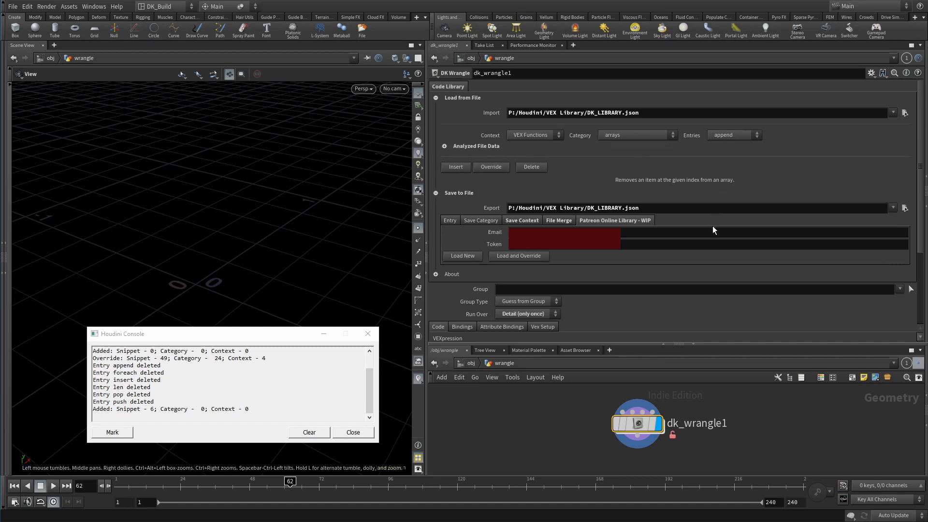
mouse_move(711, 228)
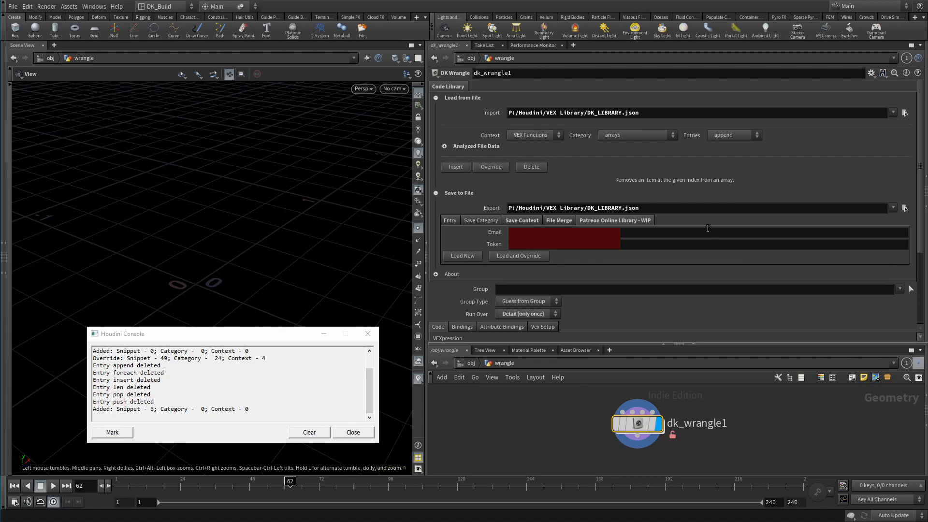
mouse_move(559, 200)
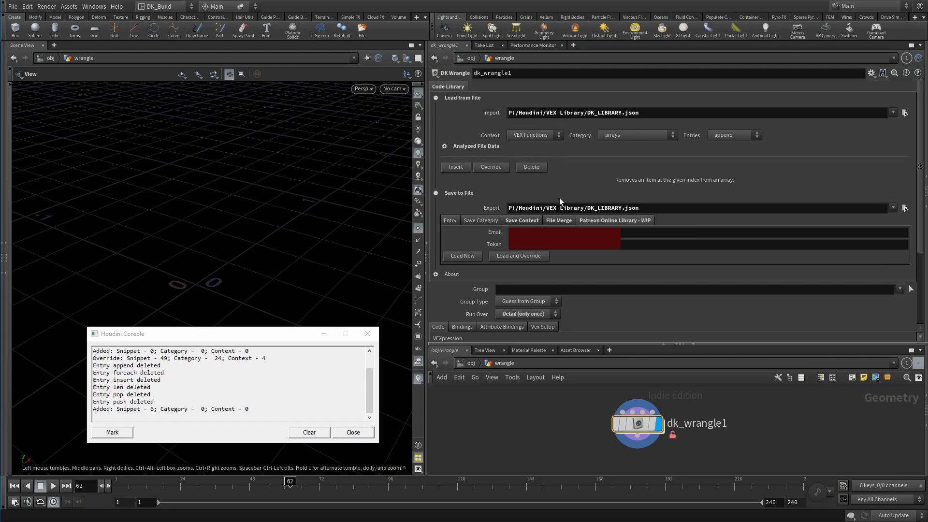
click(435, 192)
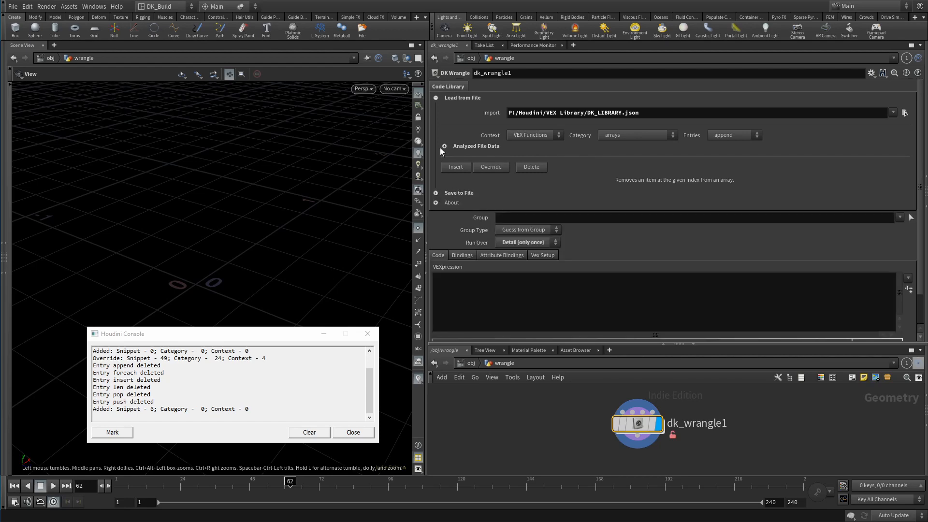